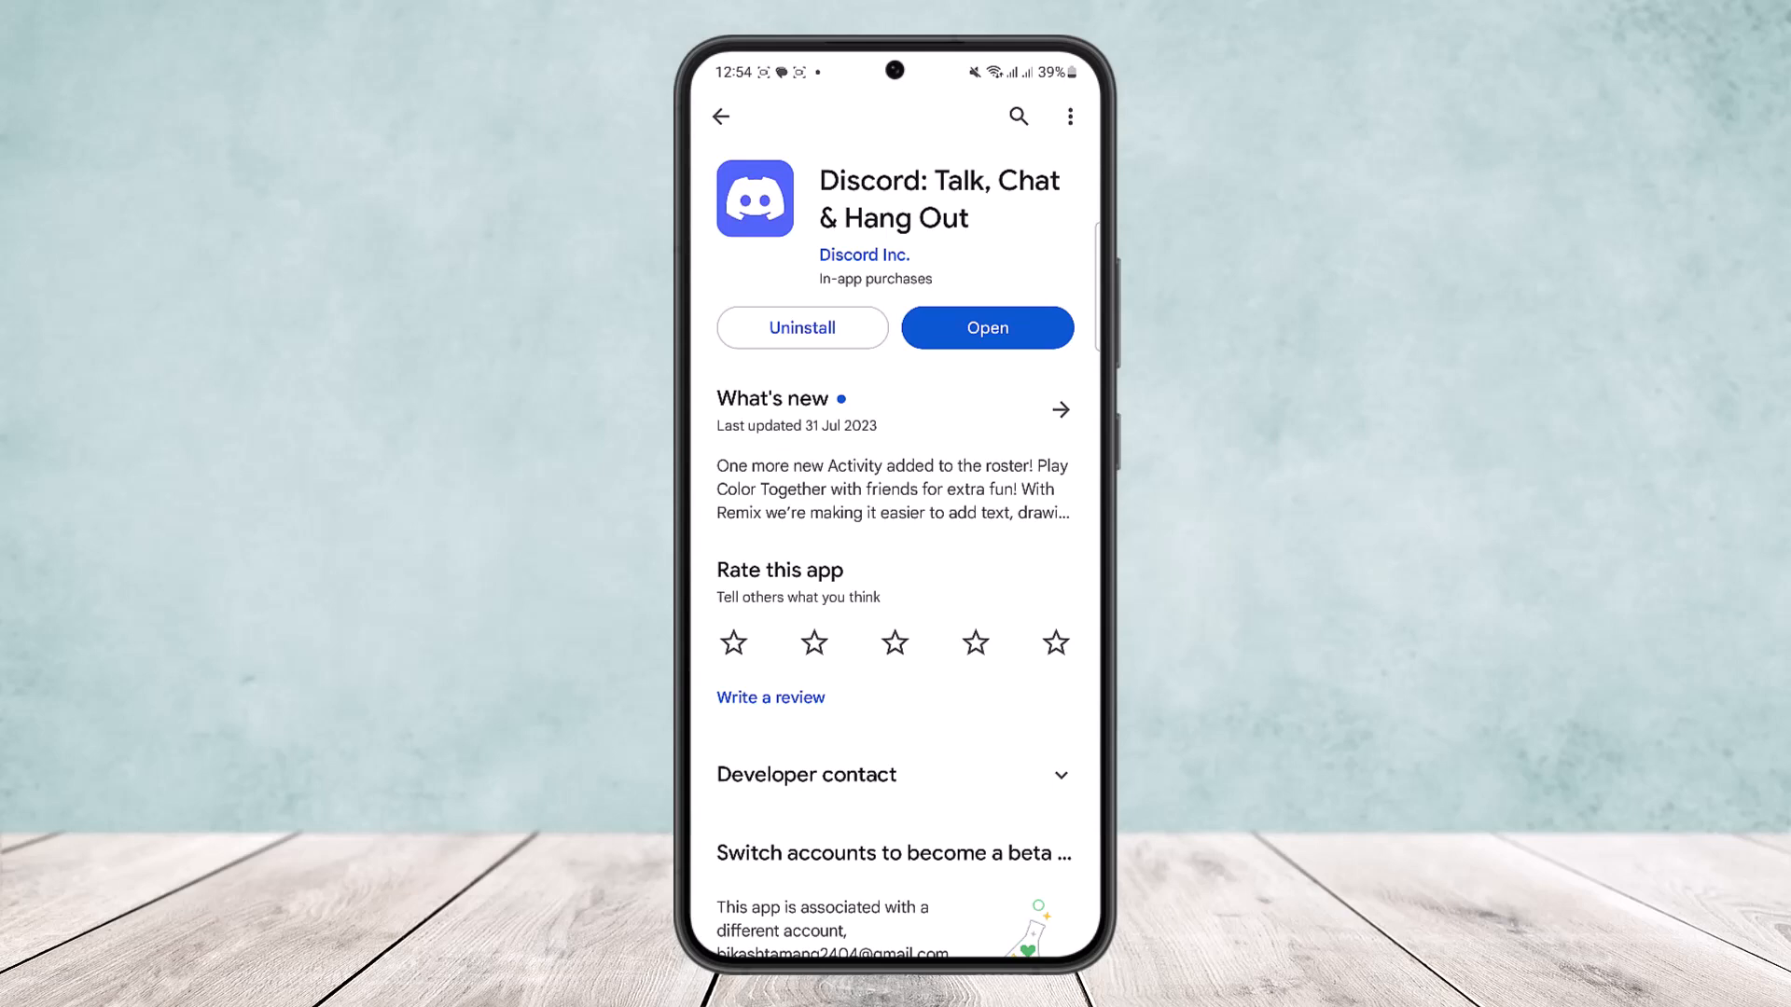
Step: Open Discord from its Google Play Store listing to reach the main server screen
{"action": "left_click", "coordinate": [986, 327]}
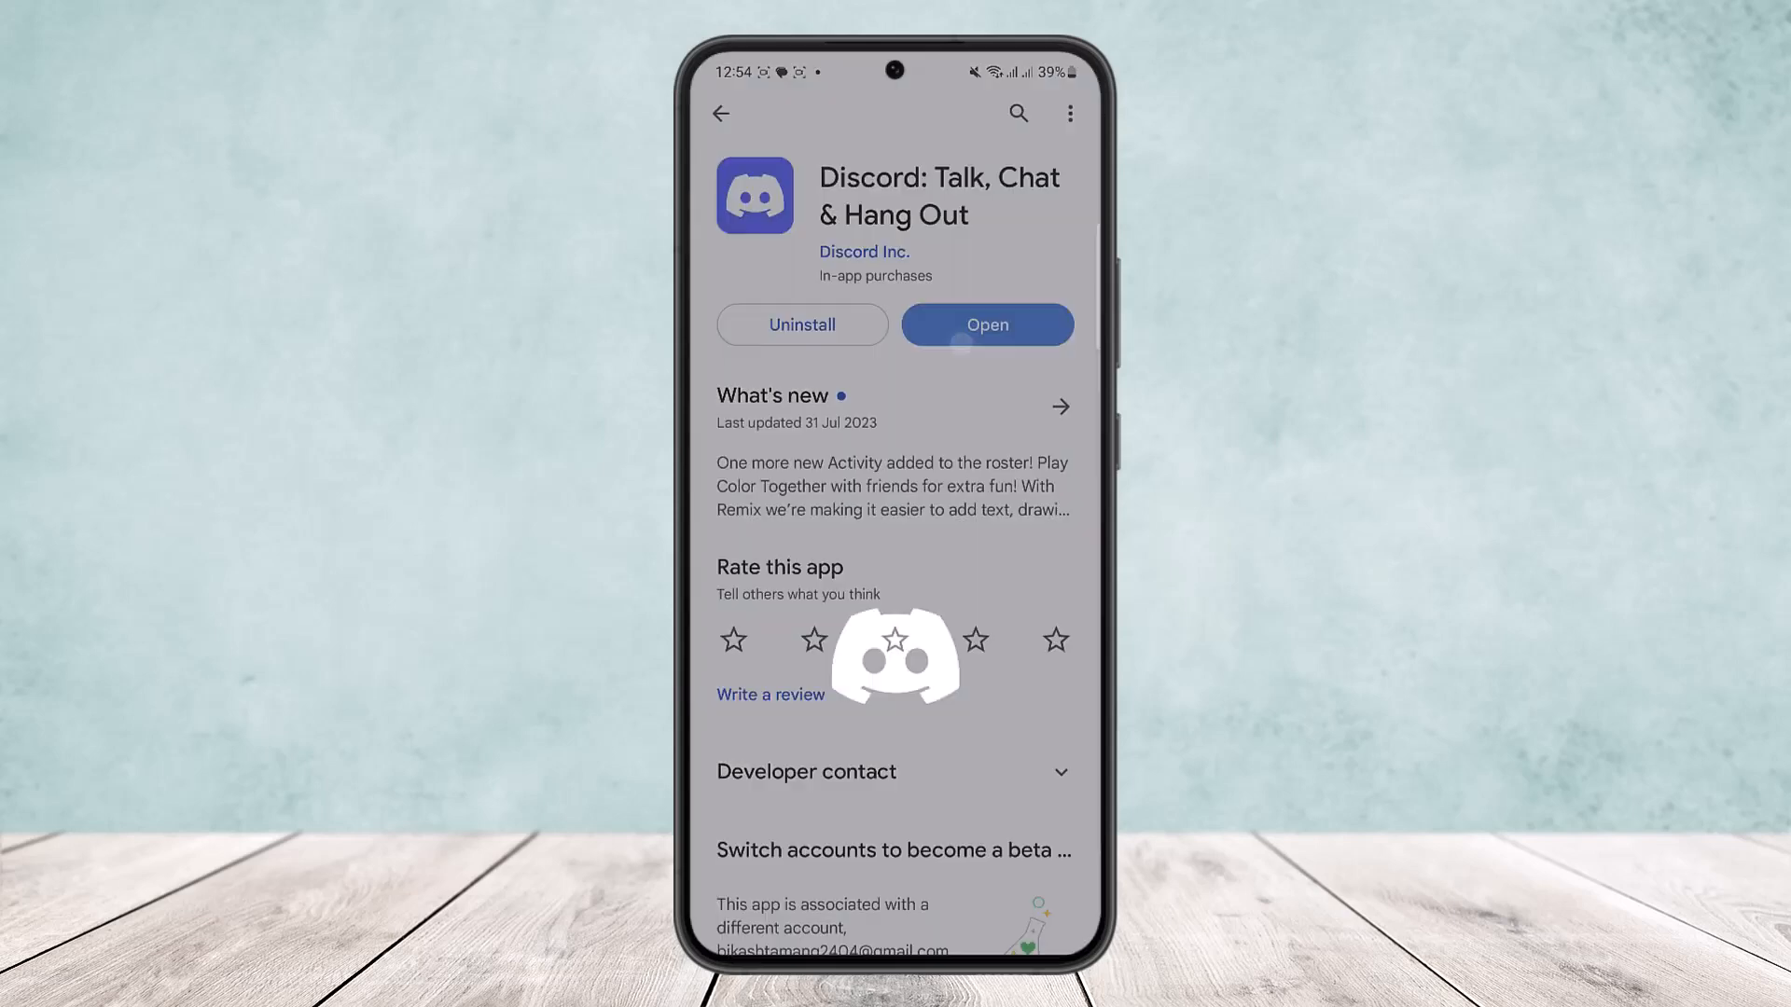
{"action": "left_click", "coordinate": [987, 325]}
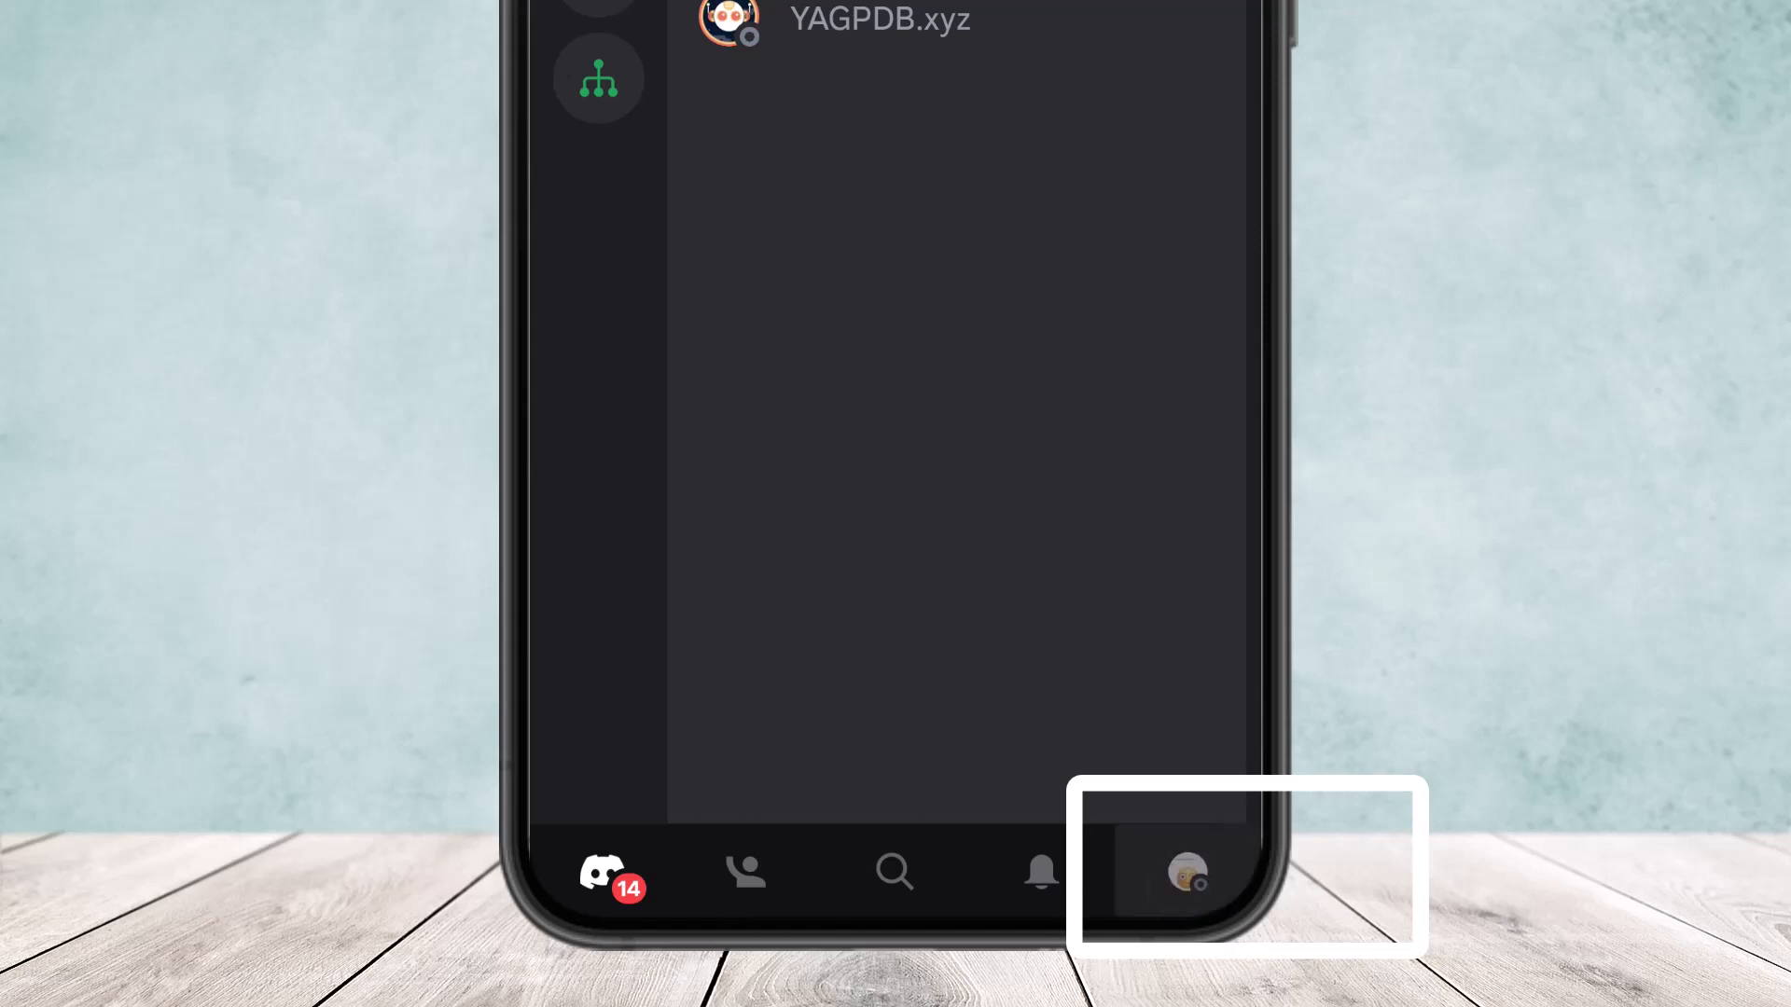
Step: Go to the profile's account settings and choose the Phone entry
{"action": "left_click", "coordinate": [1184, 873]}
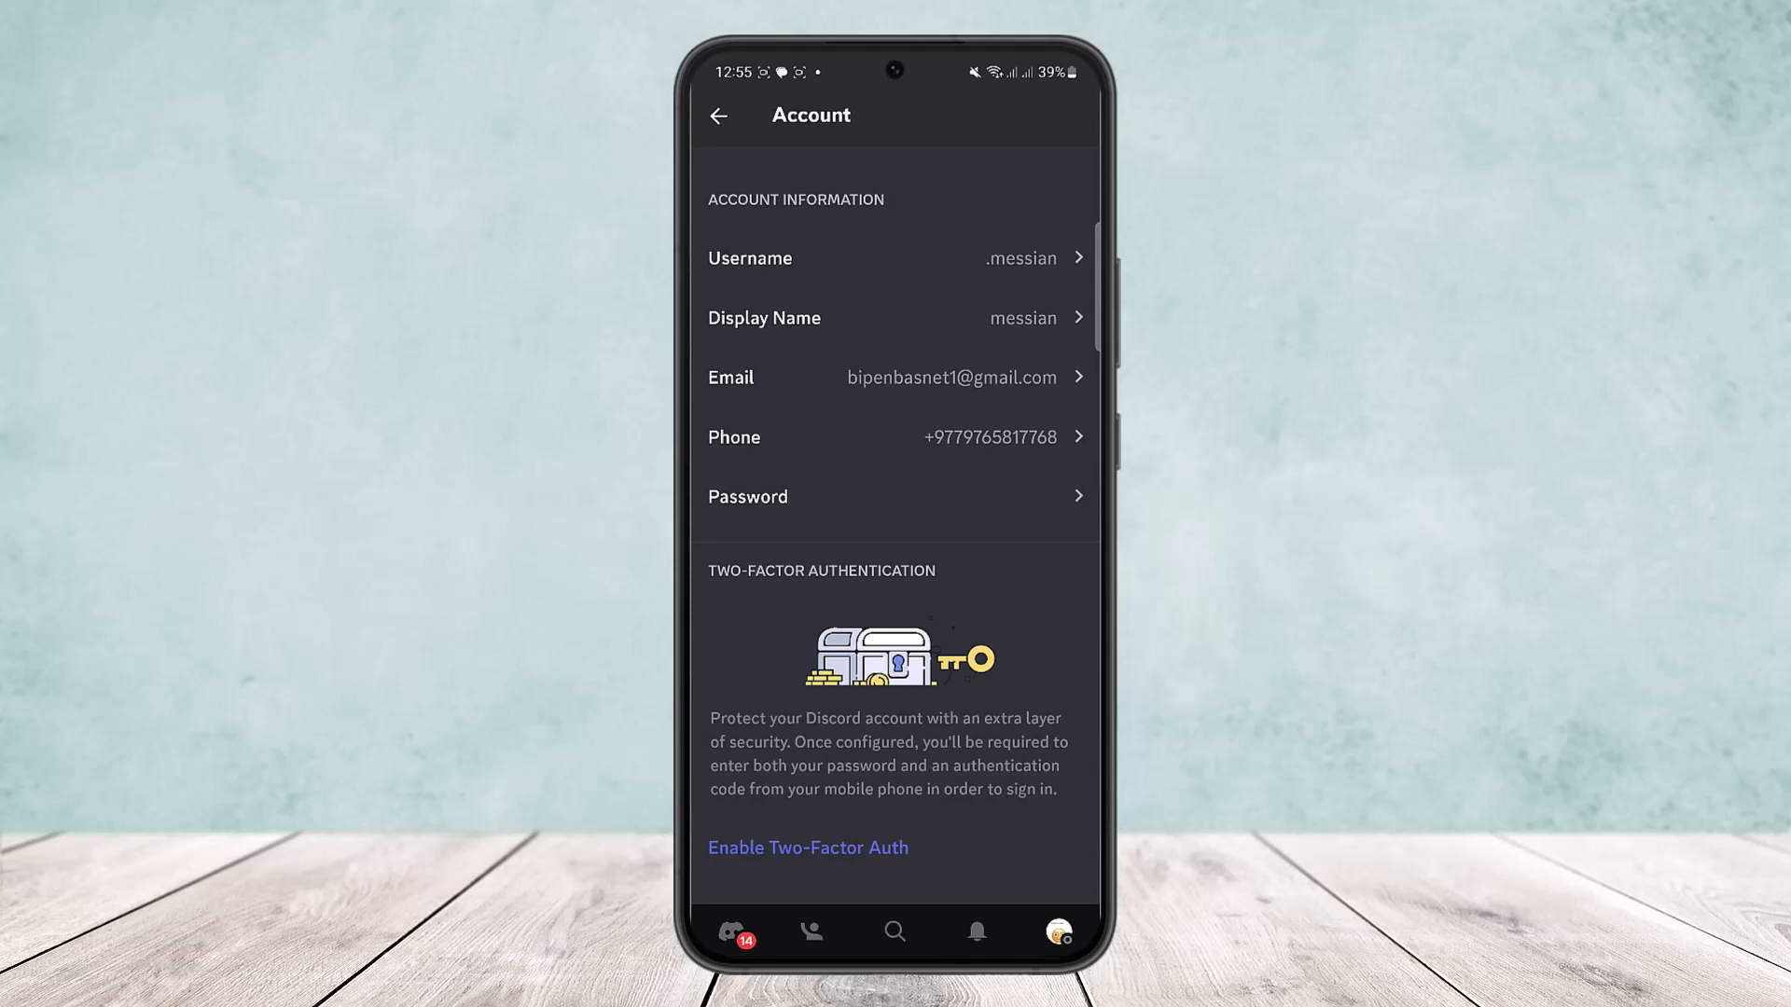
{"action": "left_click", "coordinate": [895, 437]}
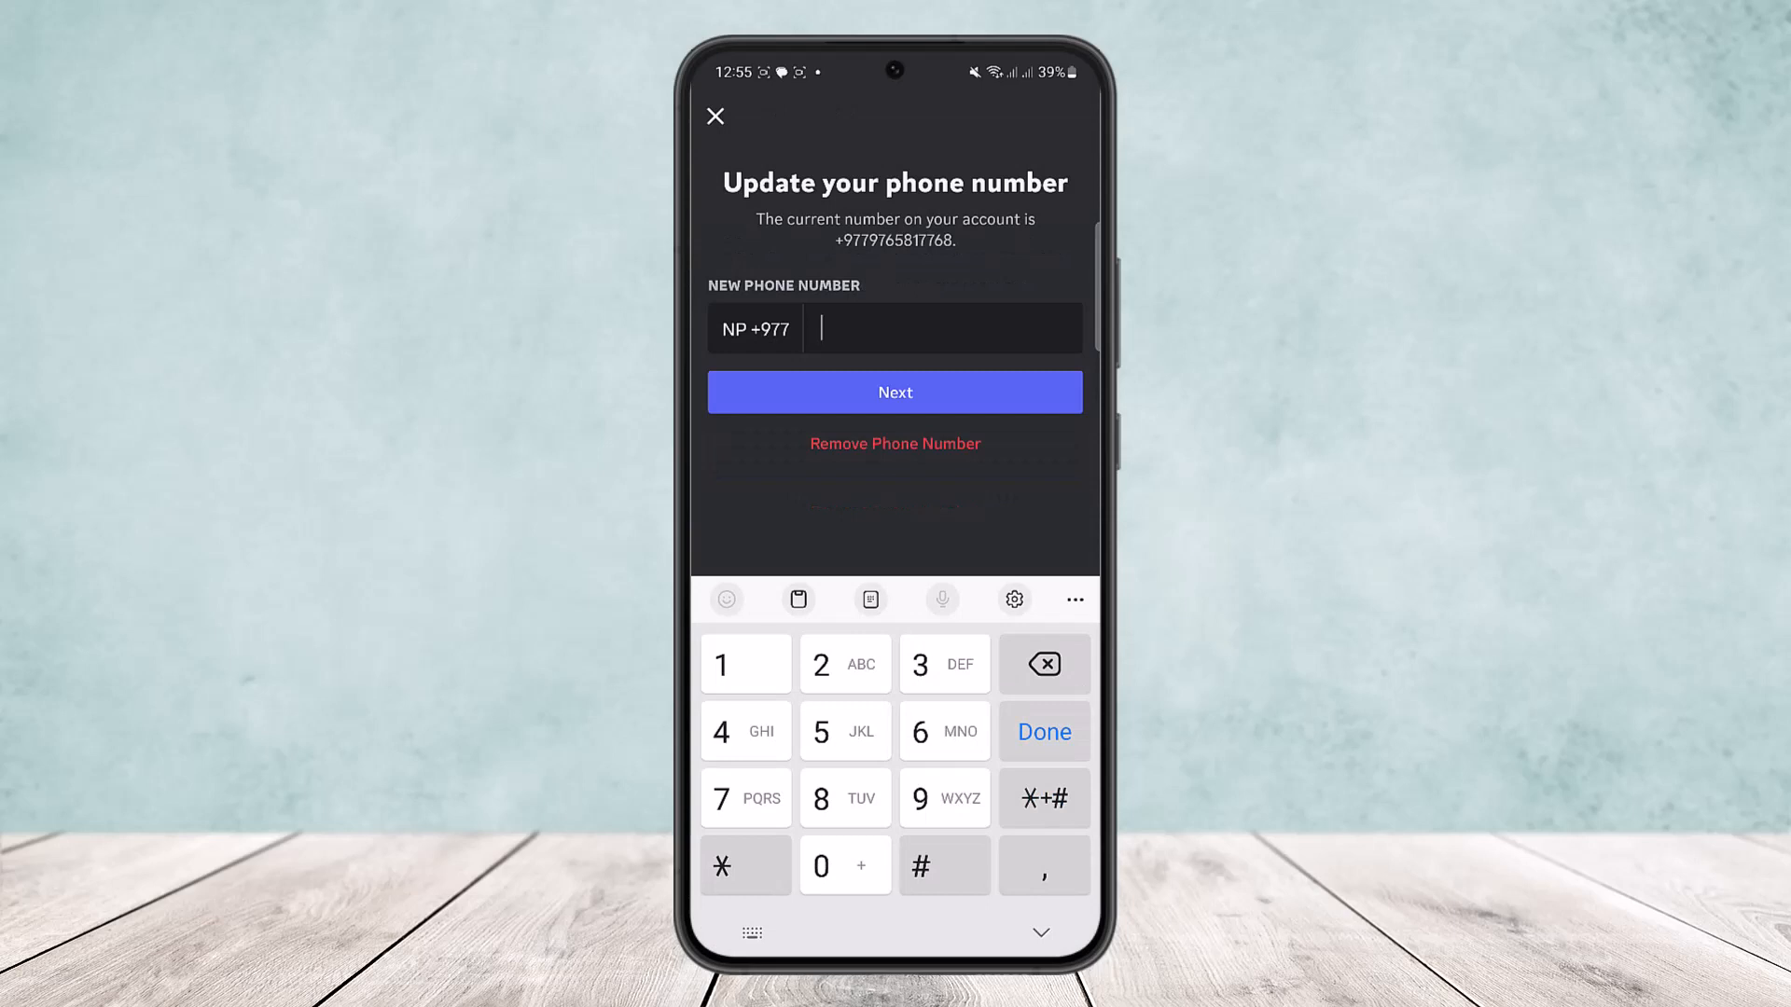
Step: Choose Remove Phone Number and confirm with the account password
{"action": "left_click", "coordinate": [895, 391]}
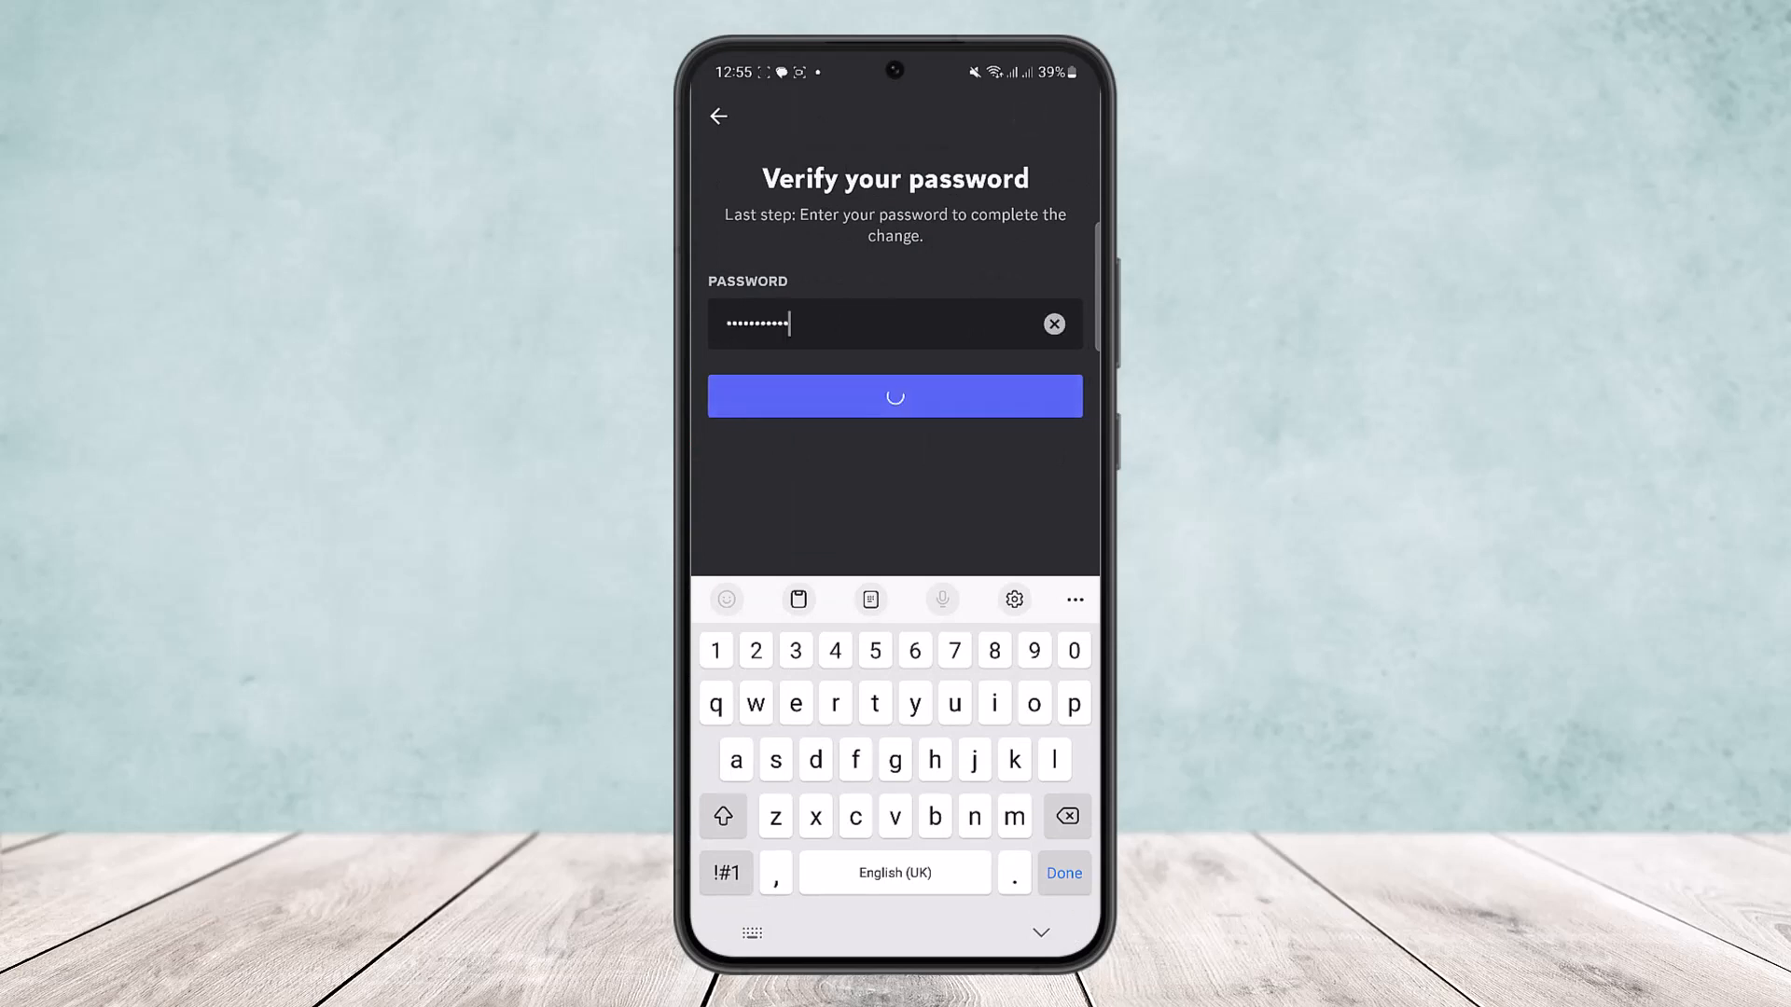
{"action": "left_click", "coordinate": [895, 396]}
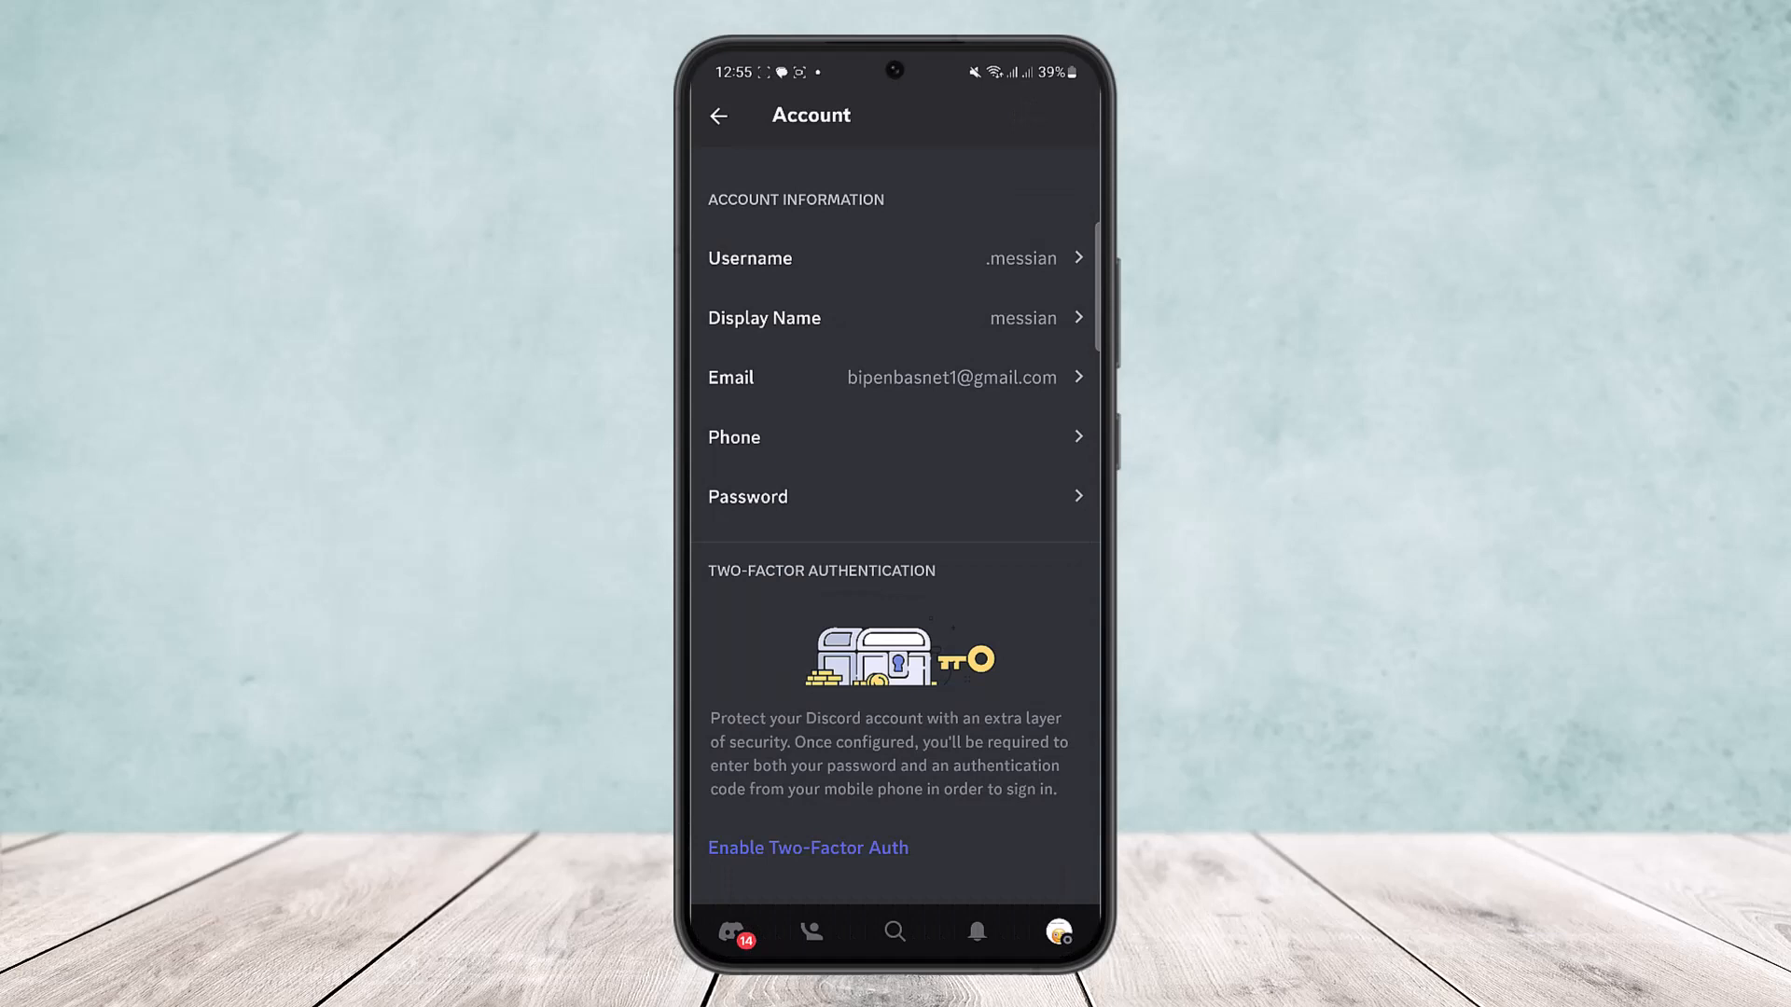